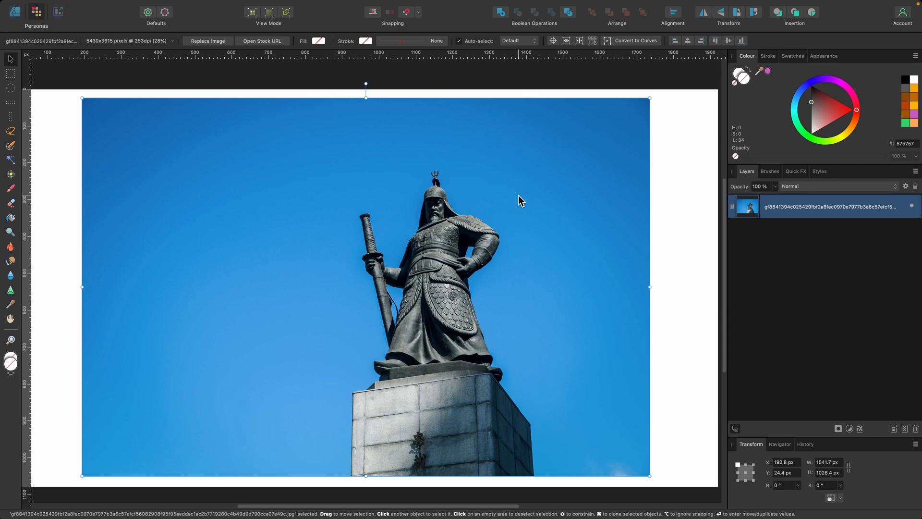
mouse_move(474, 203)
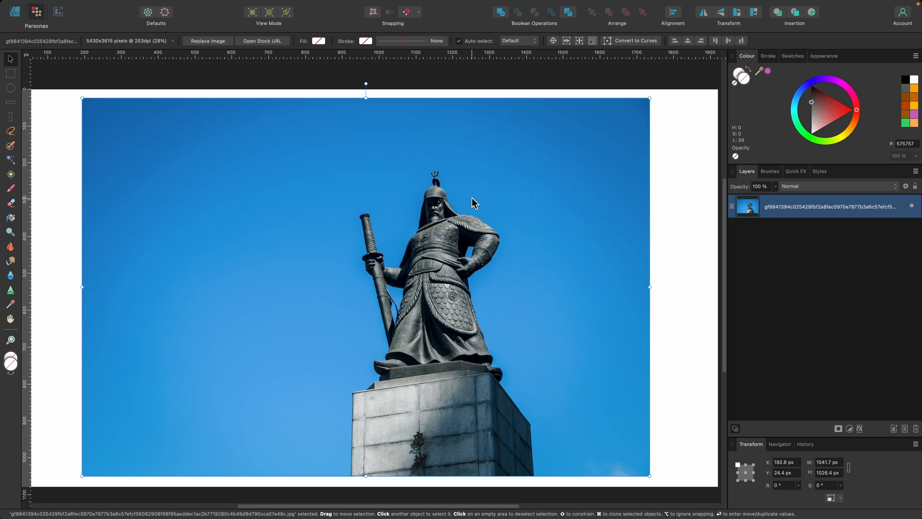
Paste a duplicate of the statue photo so two identical layers are stacked
key("cmd+v")
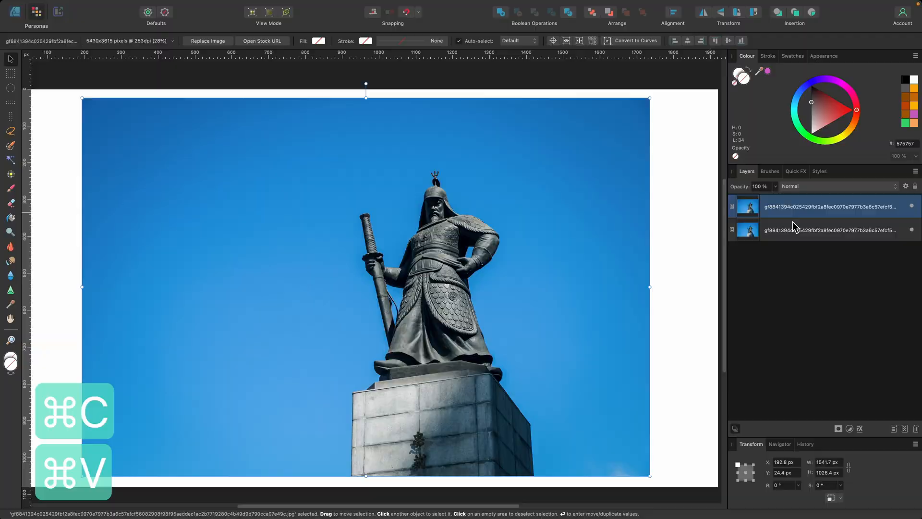
Rename the bottom statue layer 'original' and the top one 'new'
double_click(829, 230)
type("original")
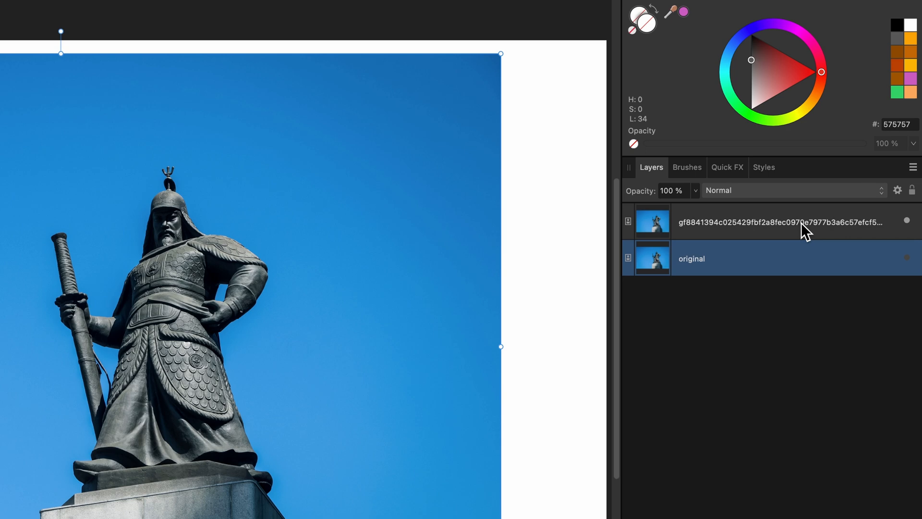
double_click(764, 222)
type("new")
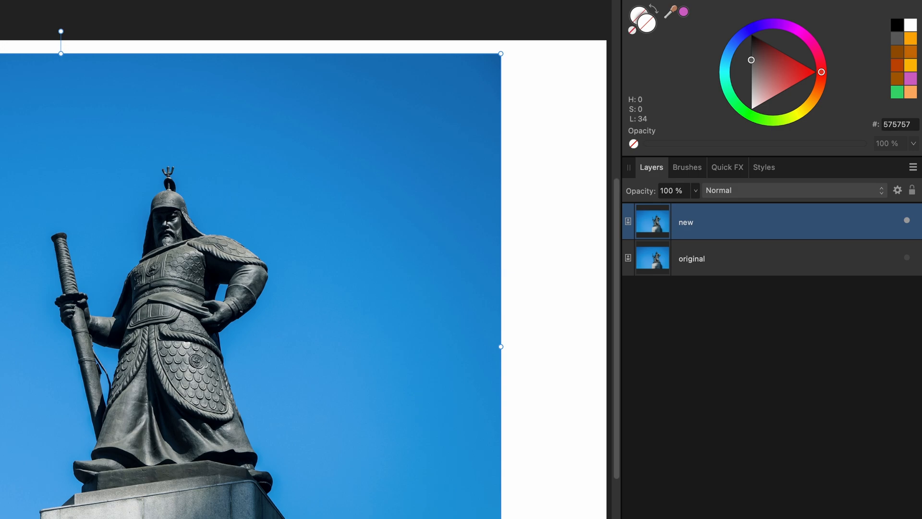
mouse_move(222, 235)
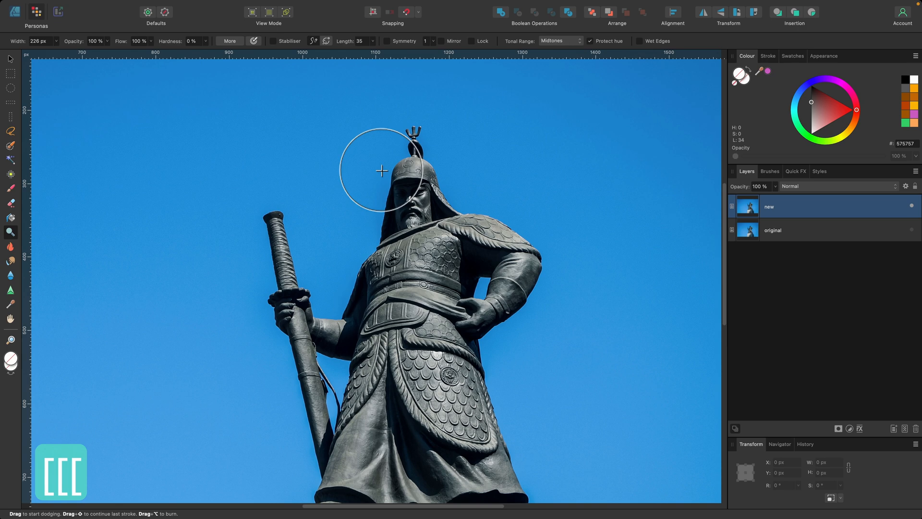
mouse_move(417, 187)
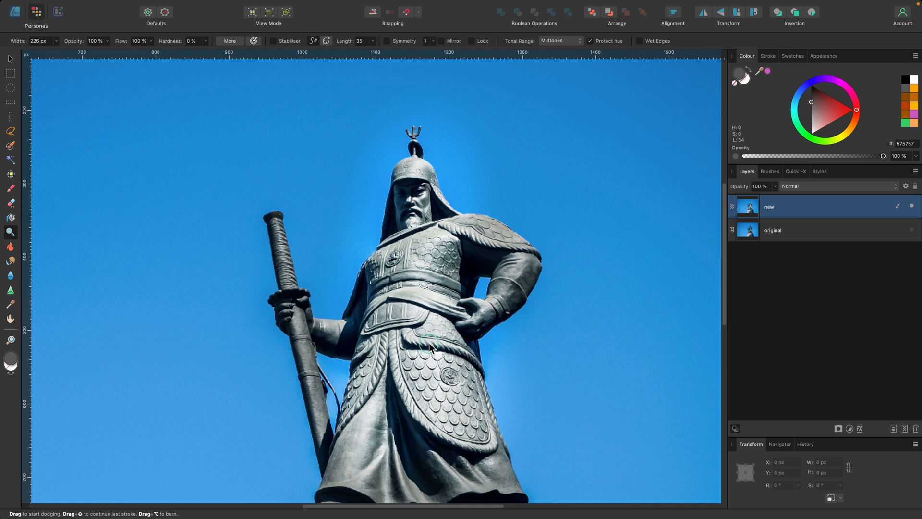
mouse_move(415, 184)
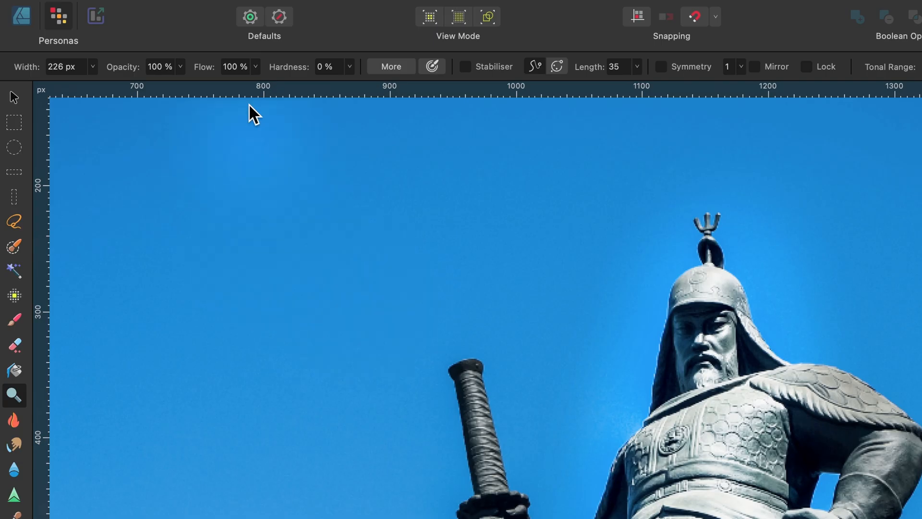
mouse_move(185, 74)
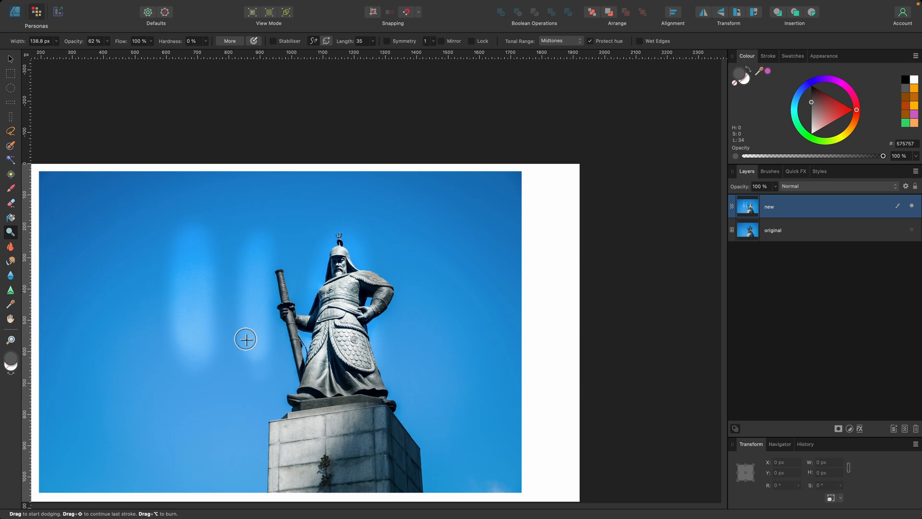
Undo the dodge strokes painted in the sky on the new layer
key("cmd+z")
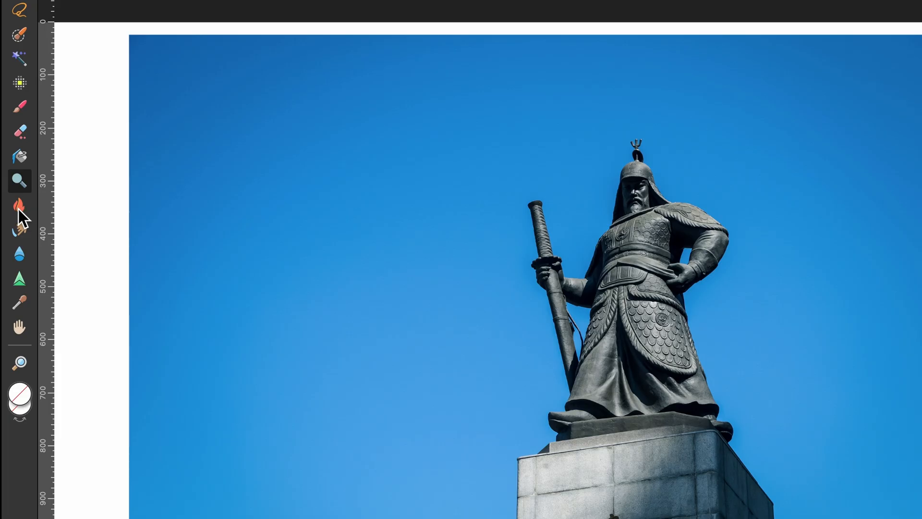
Switch from the Dodge Brush to the Burn Brush Tool
key("Tab")
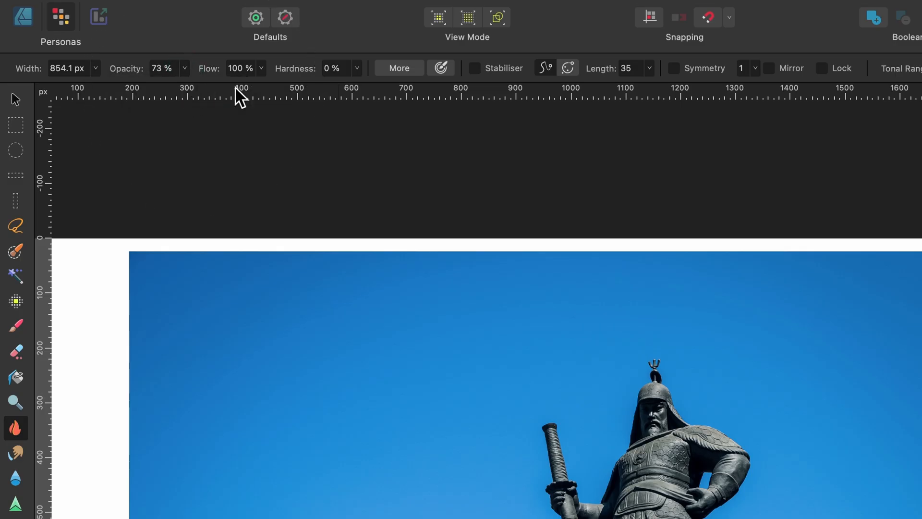
mouse_move(394, 314)
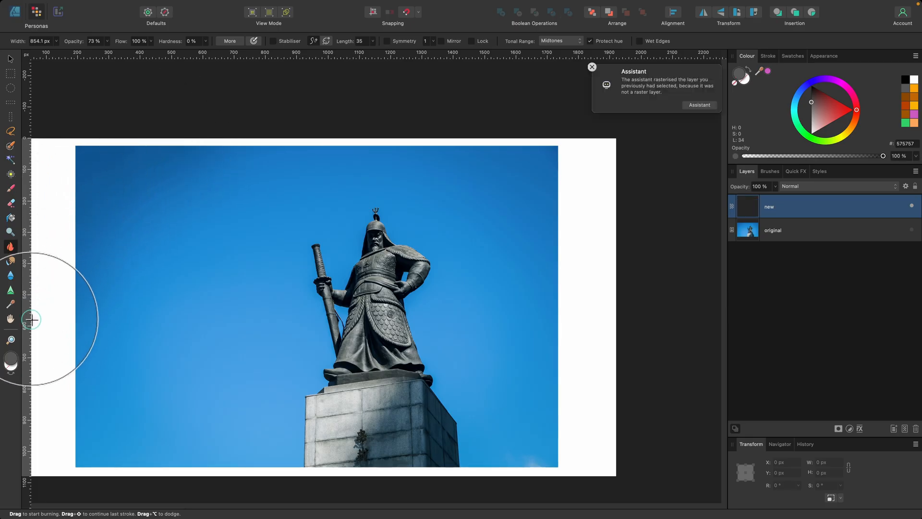
mouse_move(235, 172)
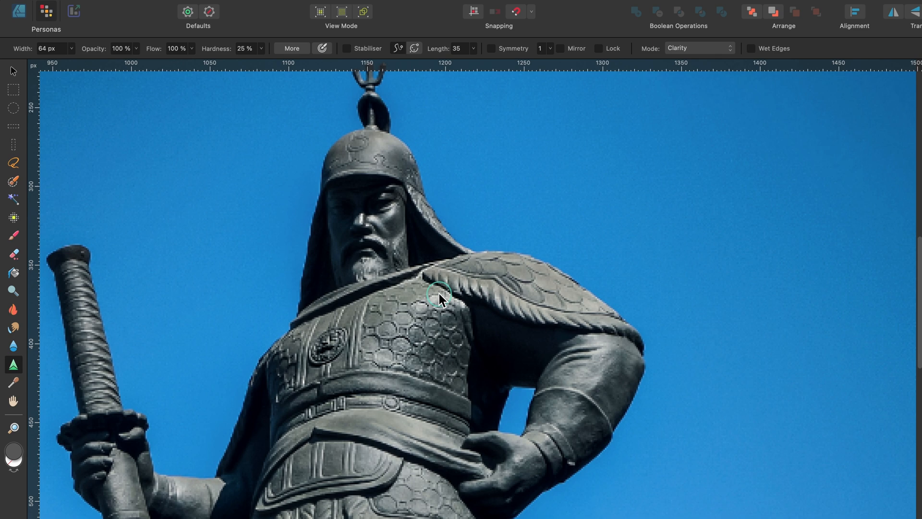
mouse_move(506, 272)
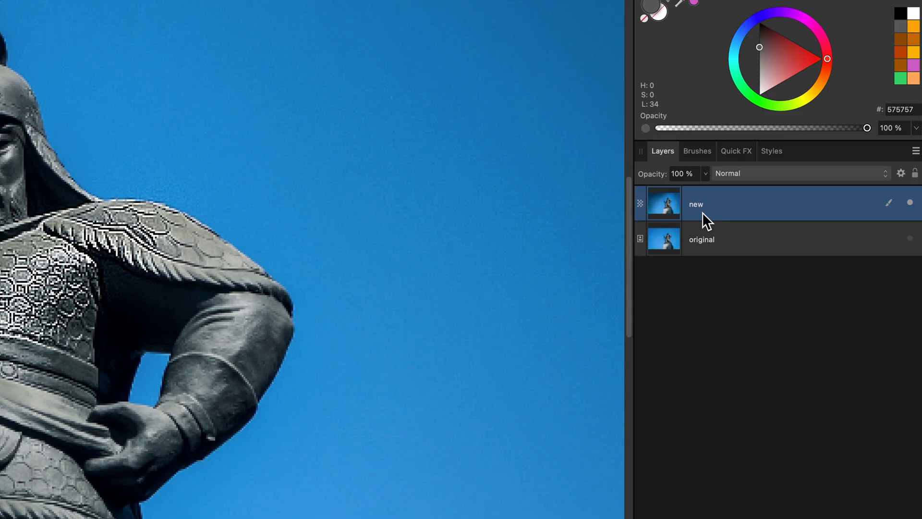
mouse_move(646, 214)
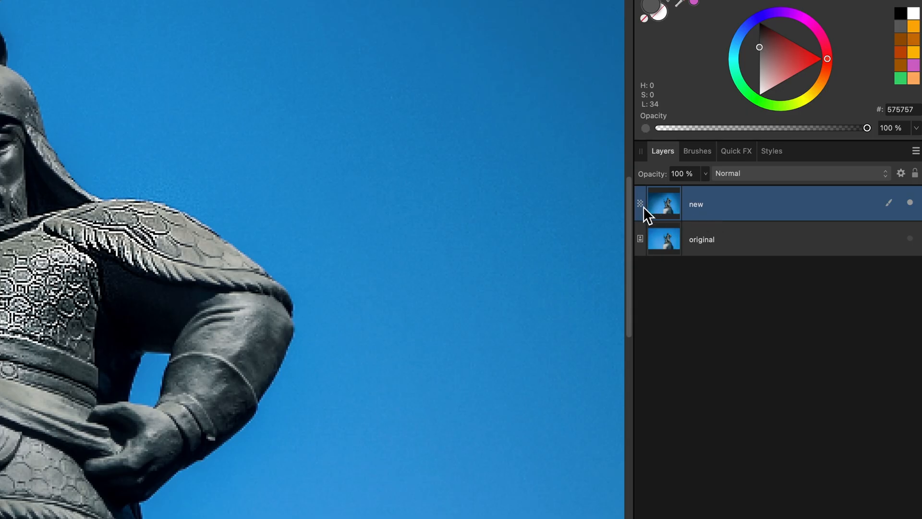